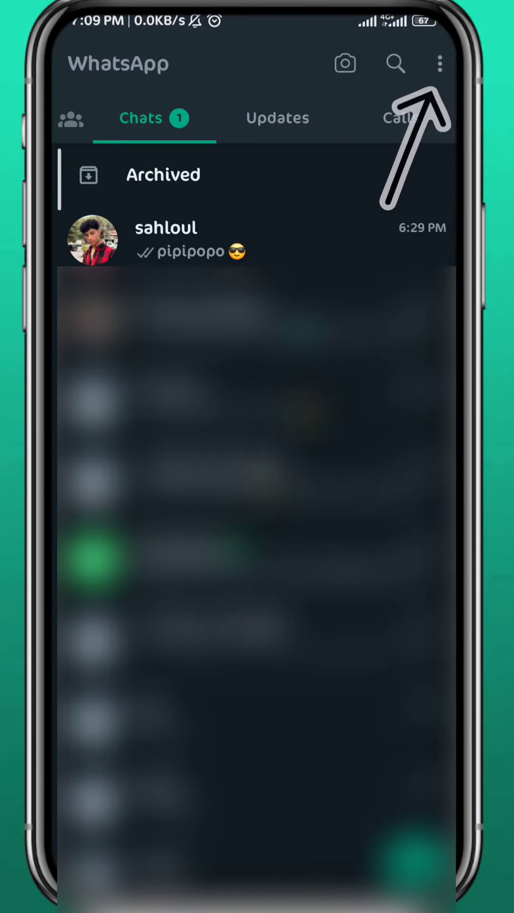
Open WhatsApp Settings from the Chats overflow menu.
left_click(439, 64)
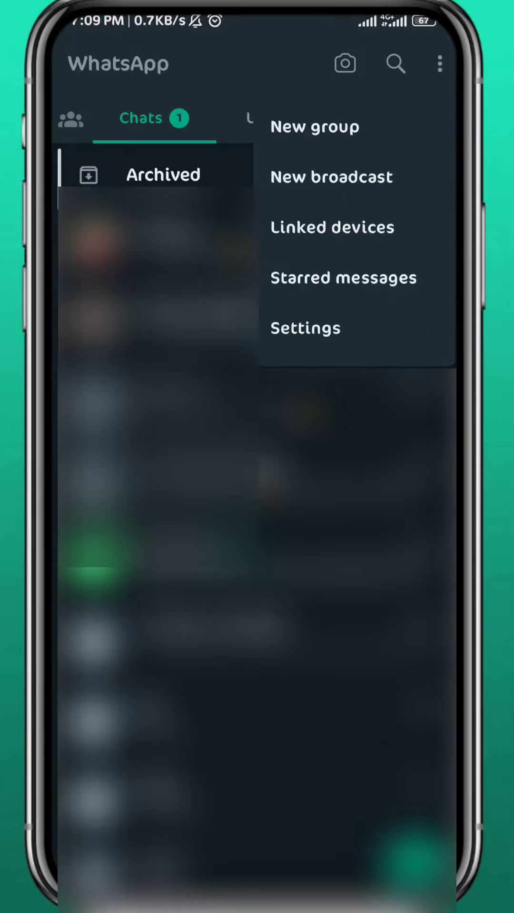
left_click(304, 328)
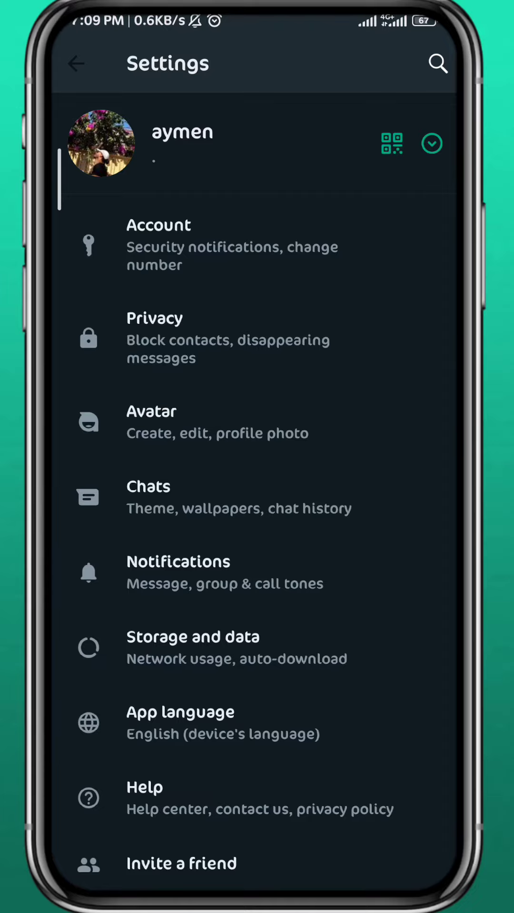
Open Manage storage under Storage and data.
left_click(192, 646)
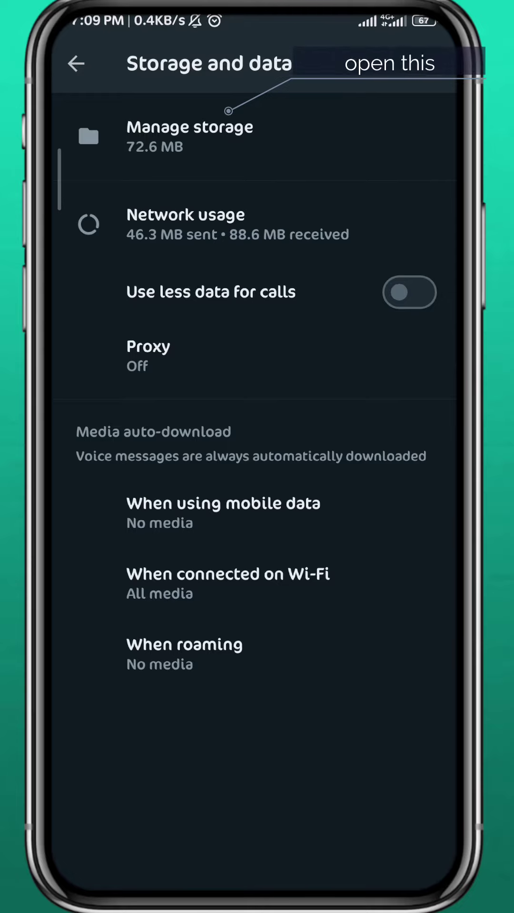
left_click(190, 136)
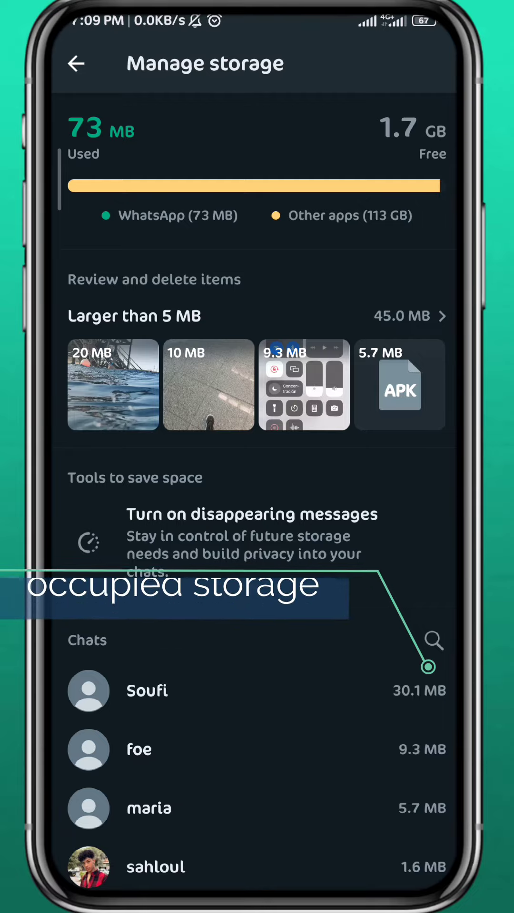
Open Soufi's 30.1 MB chat and select its 20 MB and 10 MB videos.
left_click(147, 691)
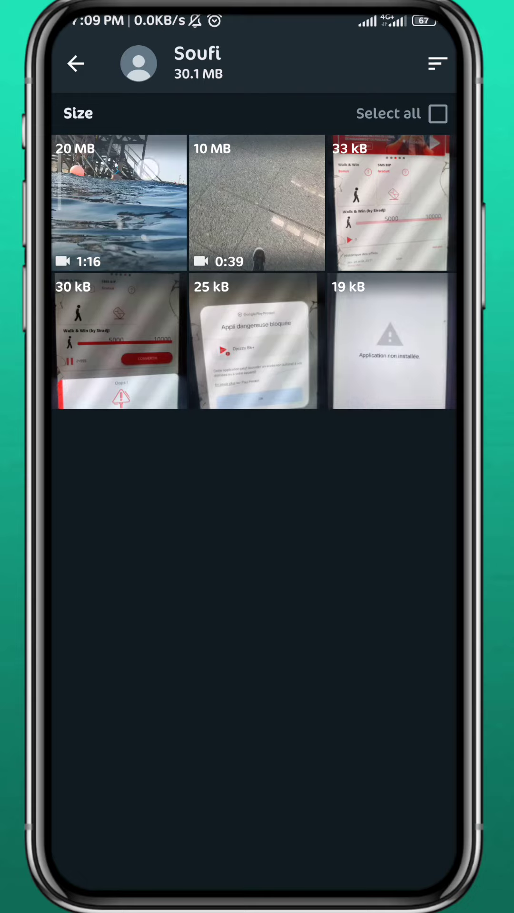
left_click(256, 203)
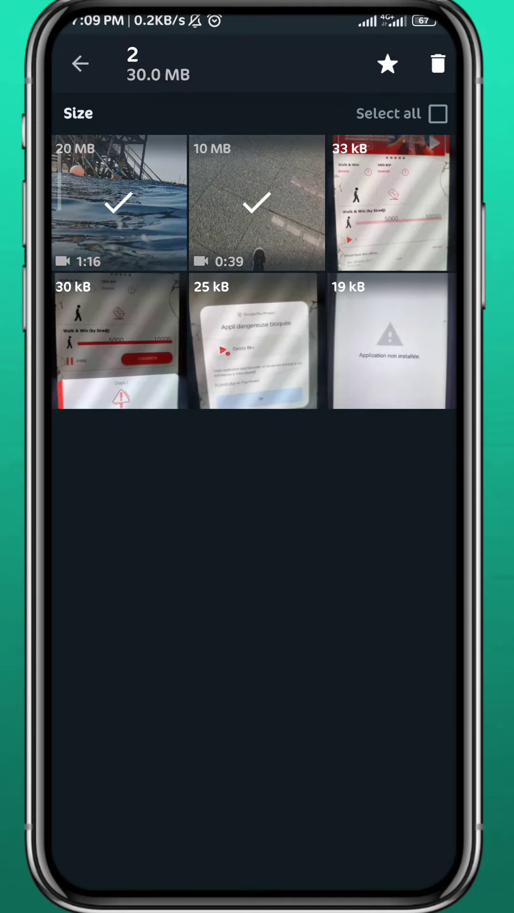